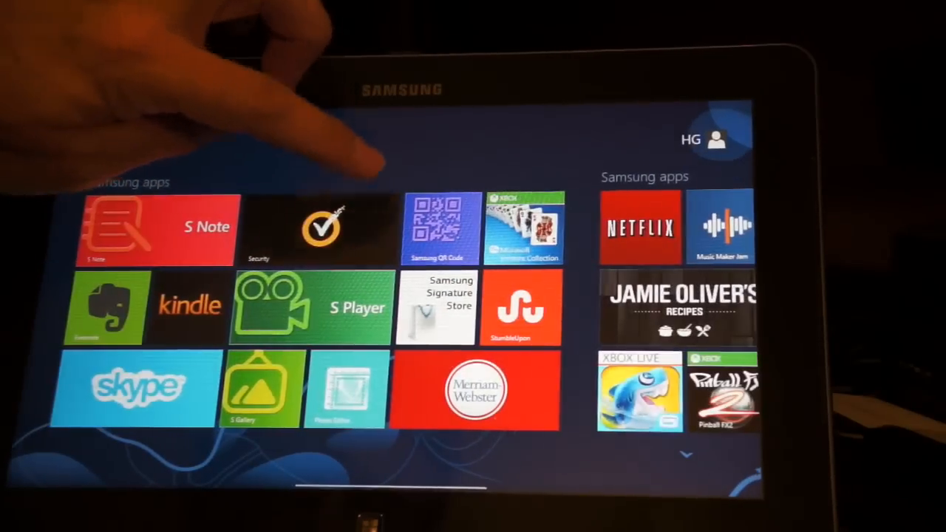
Acknowledge both can't-delete permission warnings, leaving the media library empty
scroll(right, 3)
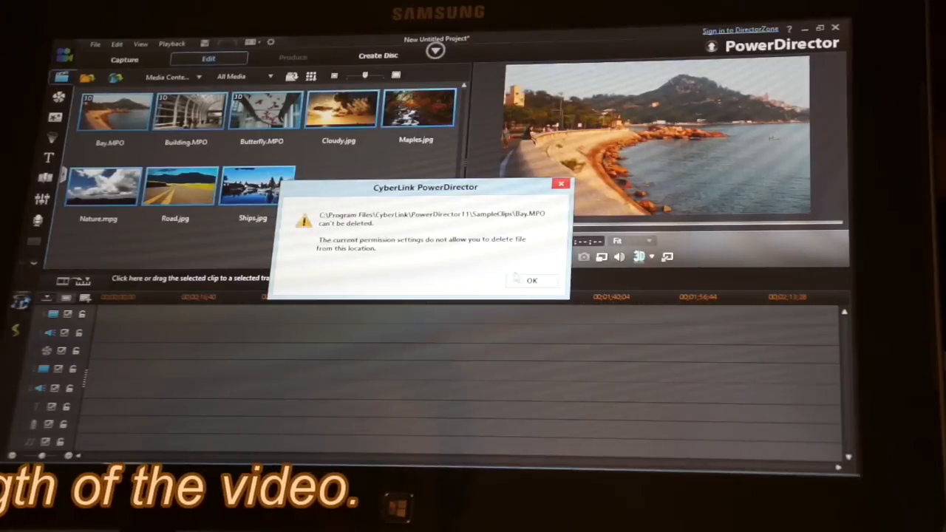
click(532, 281)
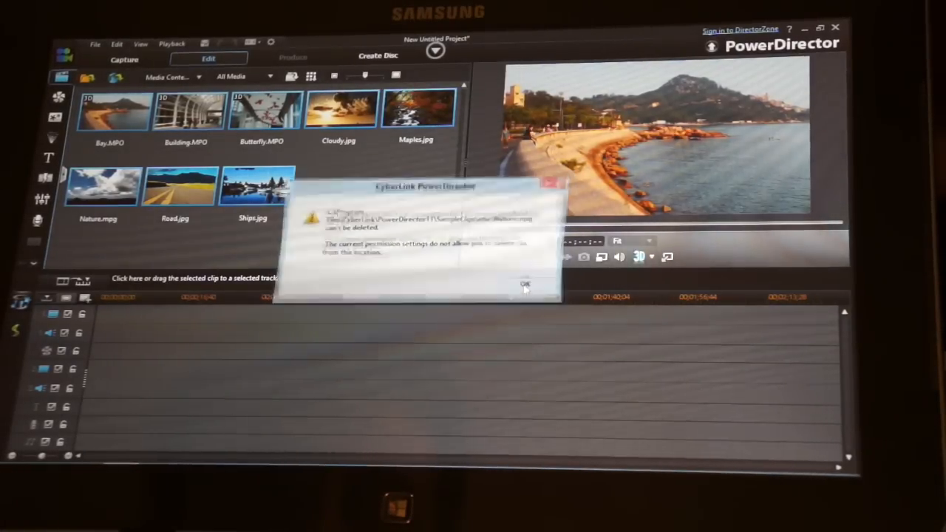
click(524, 284)
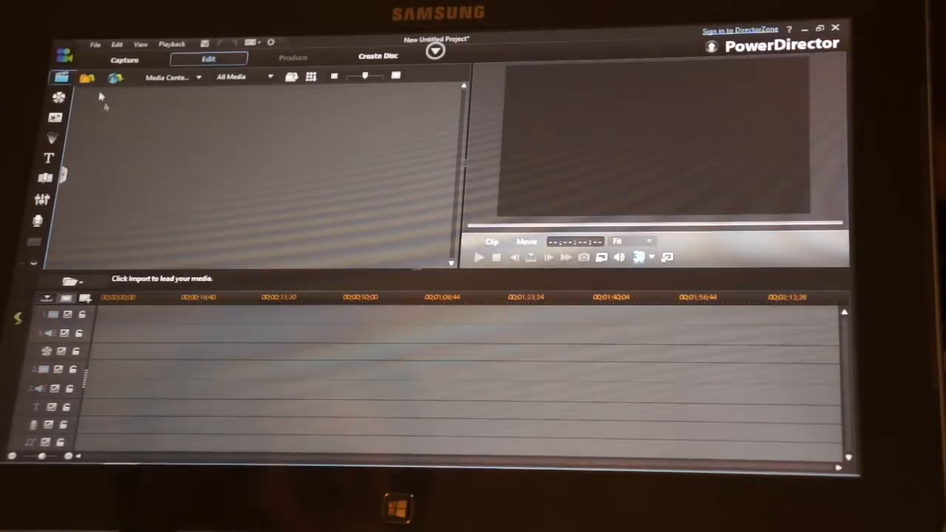
mouse_move(255, 202)
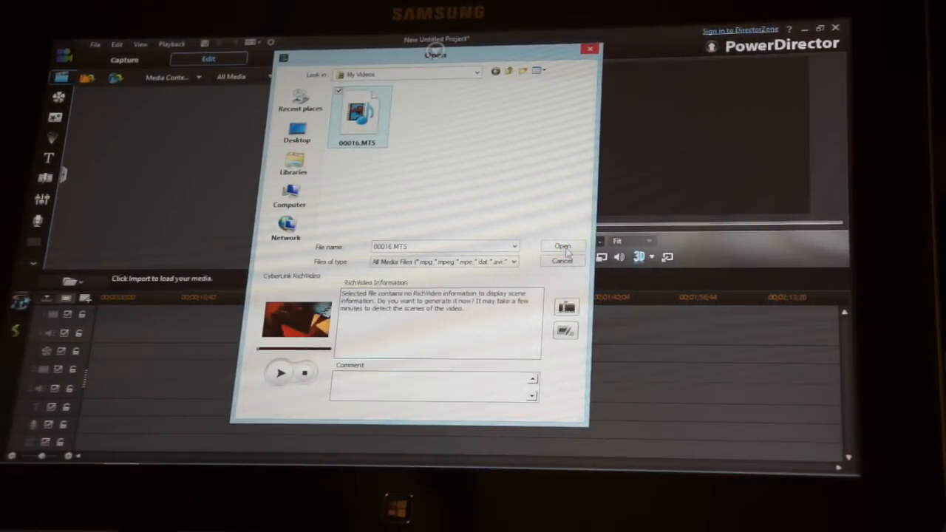
Import the selected 00016.MTS clip from My Videos into the media library
click(561, 245)
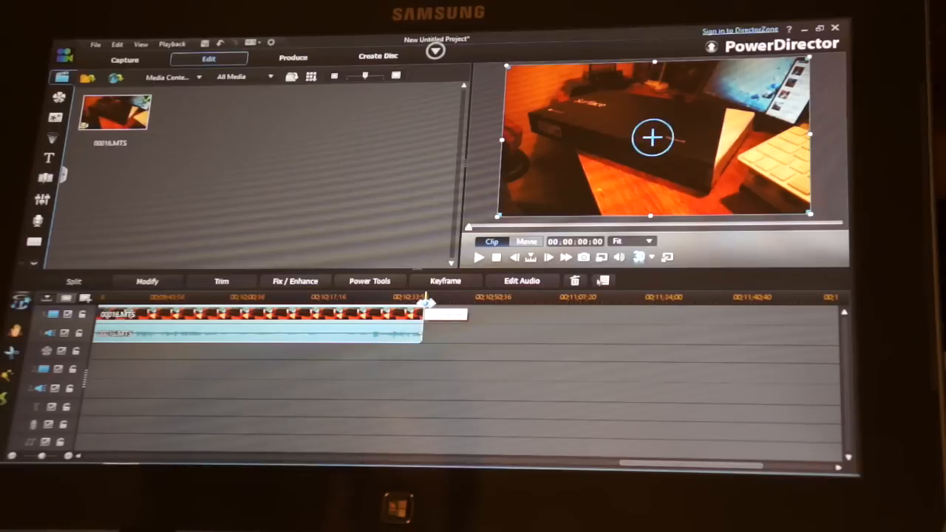
Zoom the timeline so the whole 9-minute clip spans the view
click(416, 303)
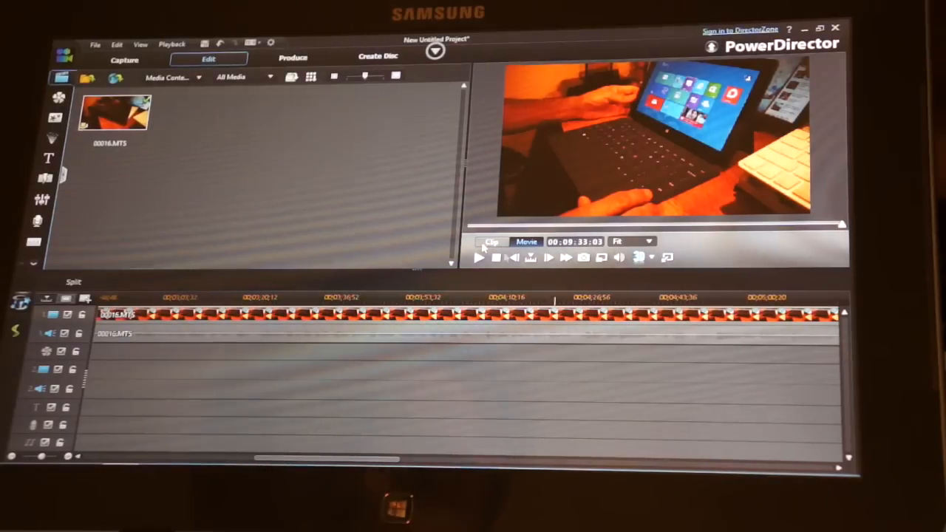
click(292, 58)
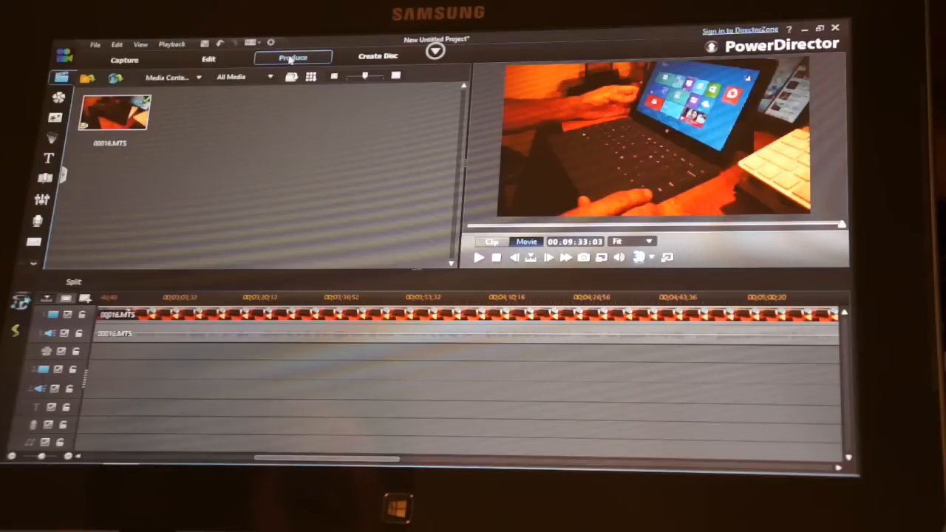
In Produce, choose H.264 AVC output with Intel Quick Sync fast rendering enabled
click(293, 58)
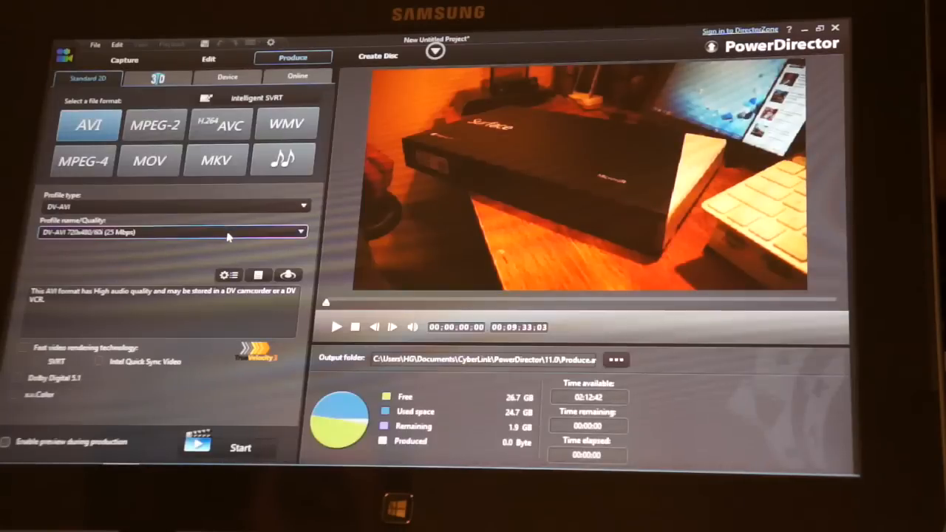
click(219, 124)
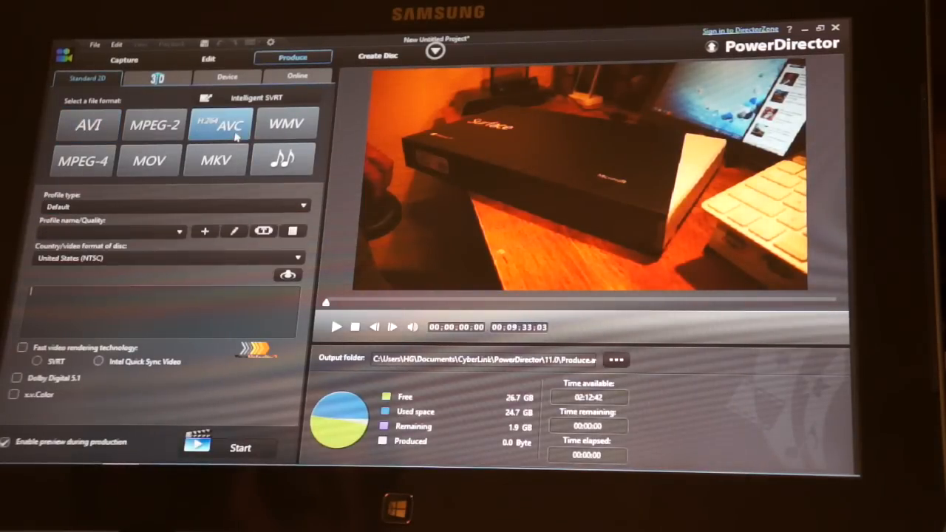
click(219, 125)
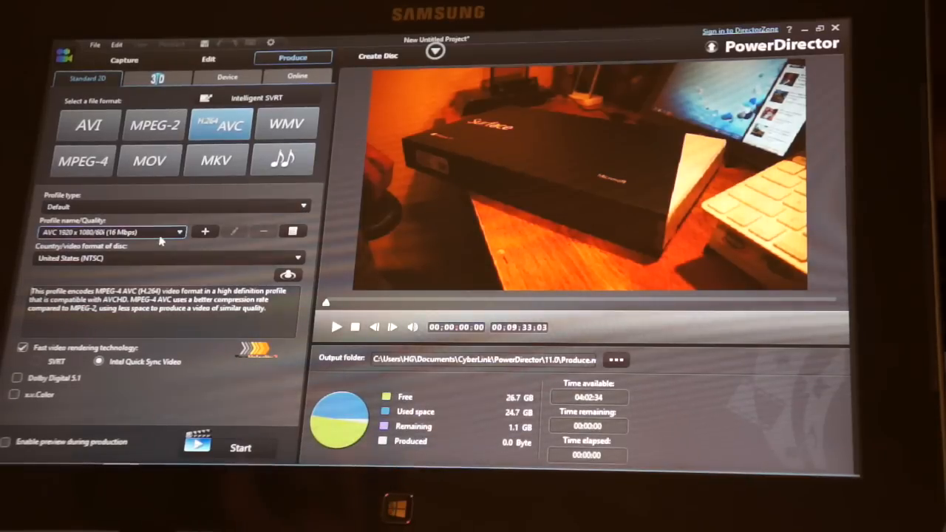
Pick the higher-bitrate 1920×1080/60i AVC profile and go to choose the output location
click(177, 232)
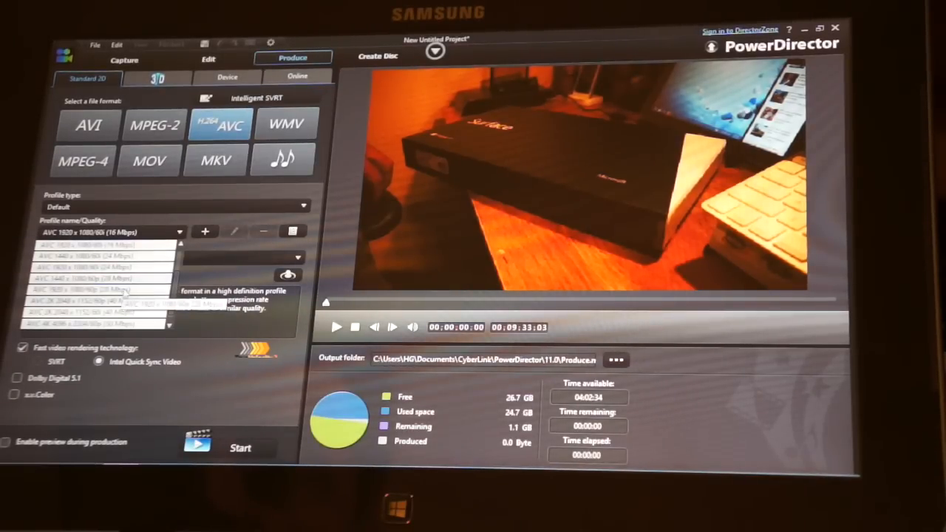
click(96, 289)
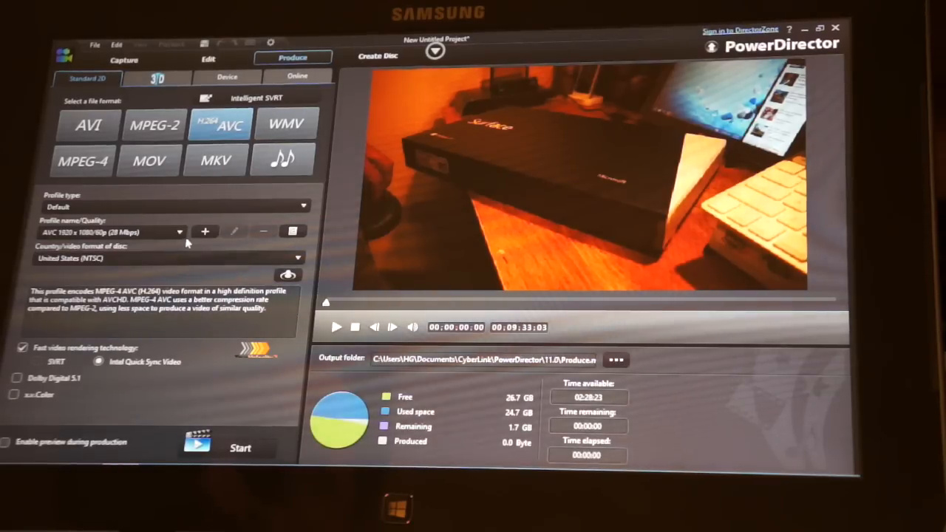
click(180, 232)
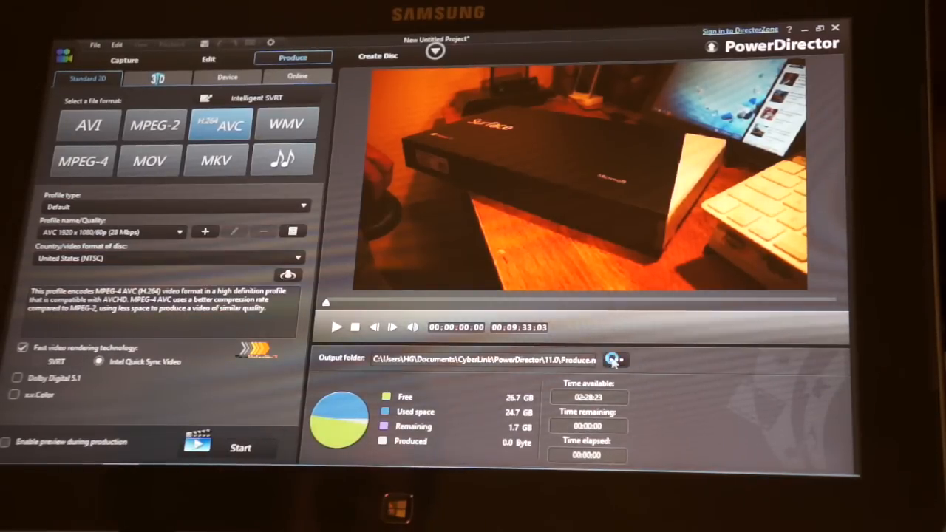
click(612, 360)
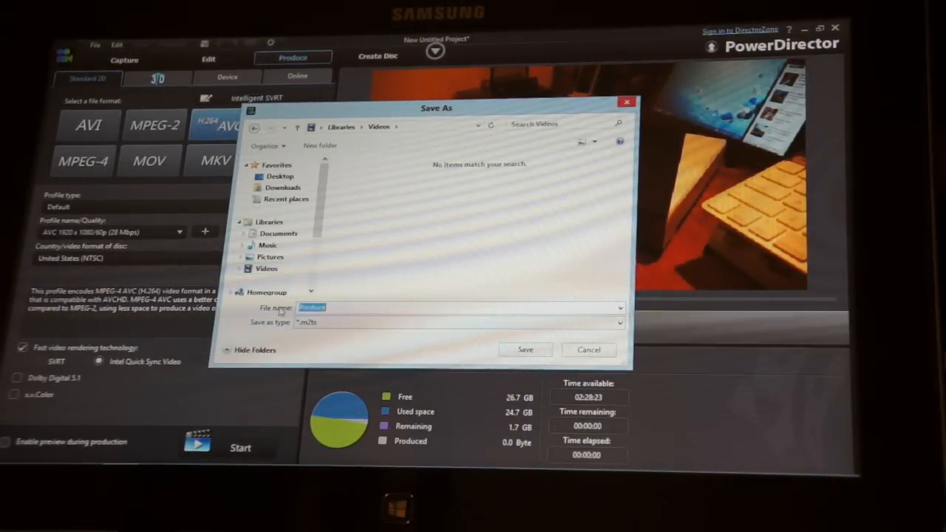
Save the export as Test in the Videos library and let production complete
text(Test)
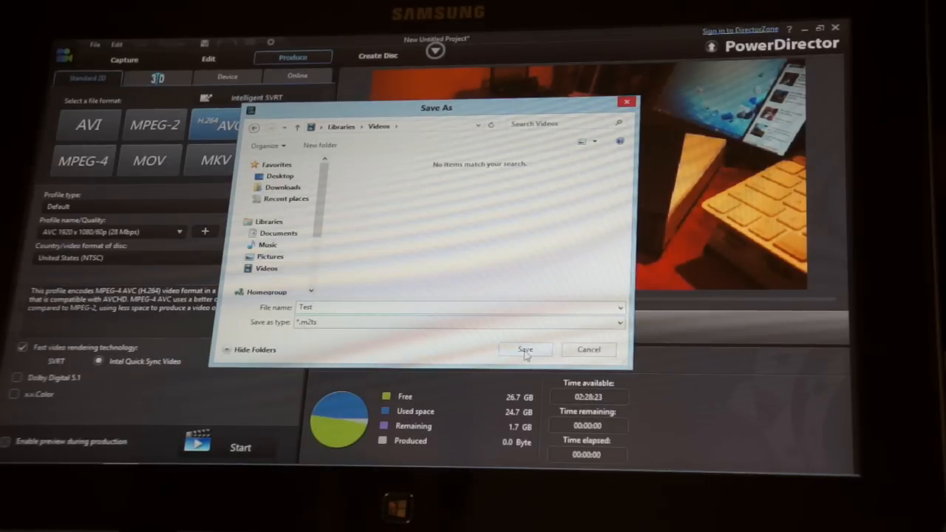
click(527, 349)
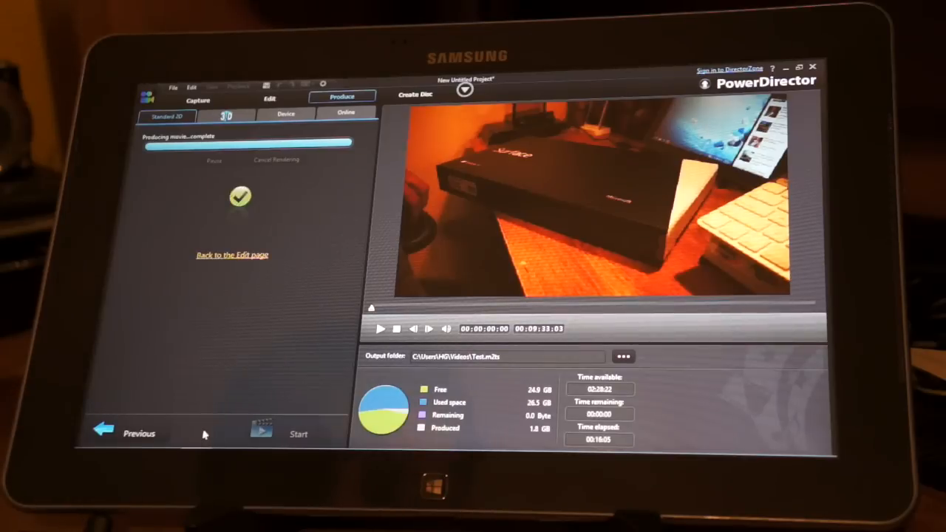
mouse_move(234, 407)
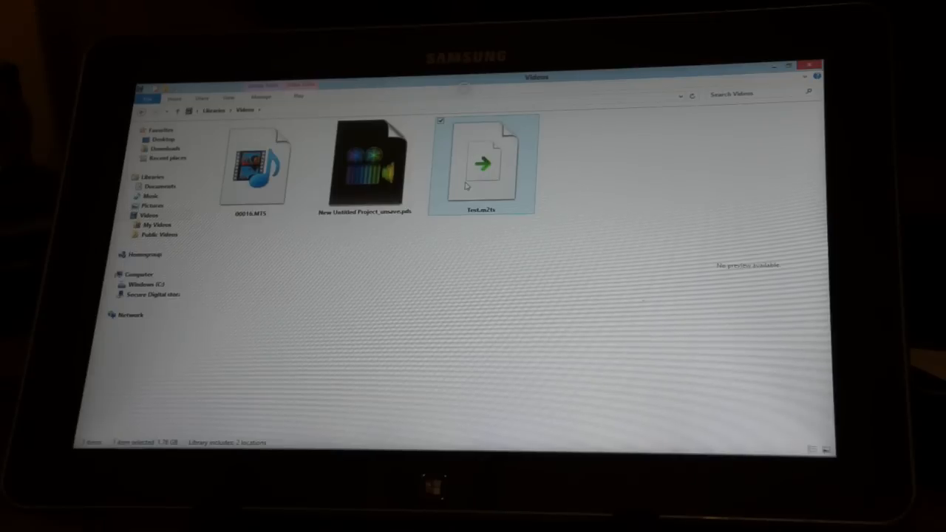
Choose PowerDVD 10.0 as the app for Test.m2ts and select the file
double_click(482, 162)
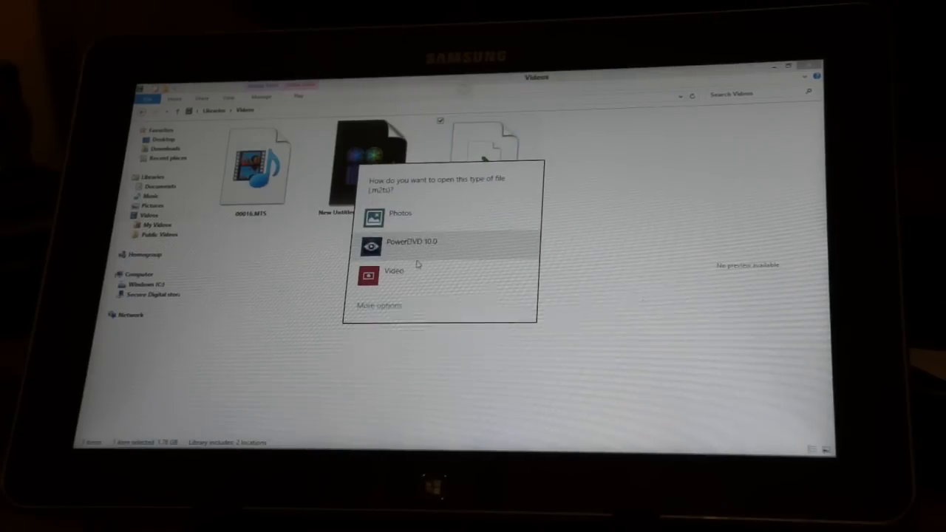
click(411, 245)
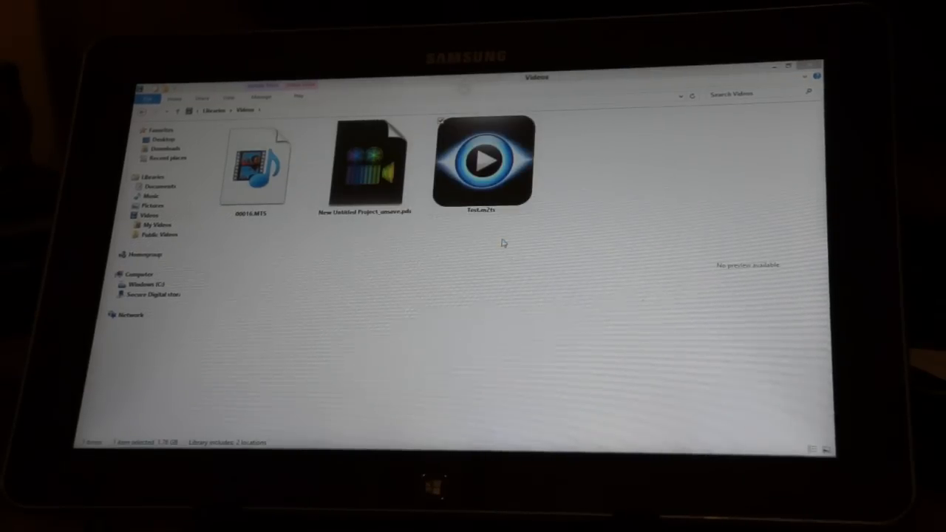
click(482, 159)
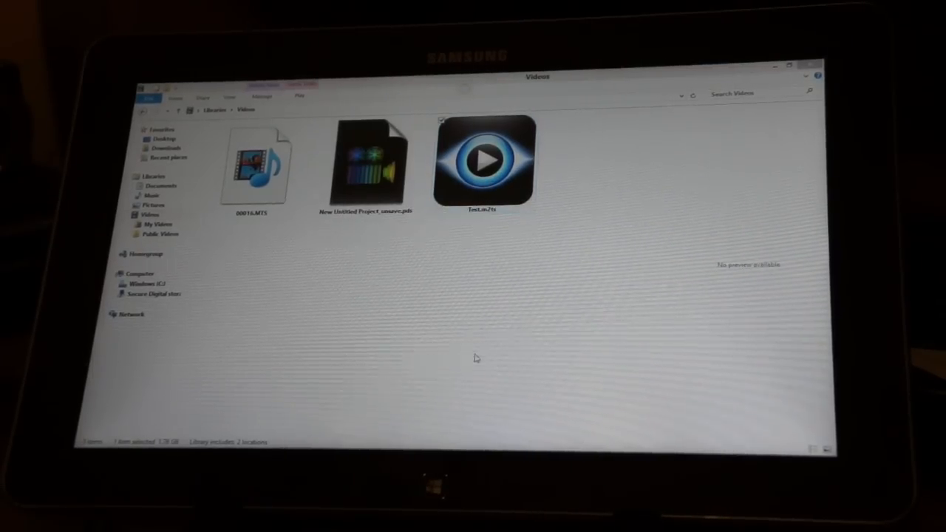
click(481, 160)
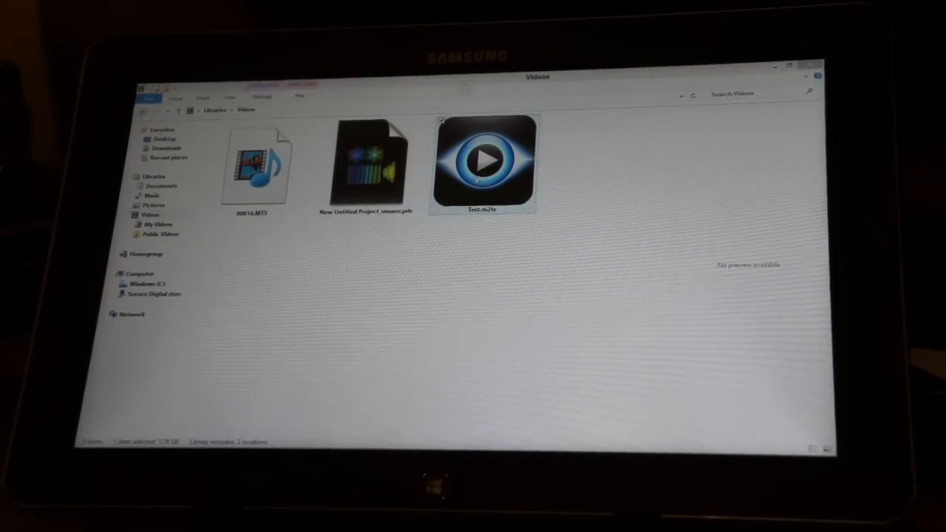
Launch Test.m2ts in PowerDVD and start its playback
double_click(481, 159)
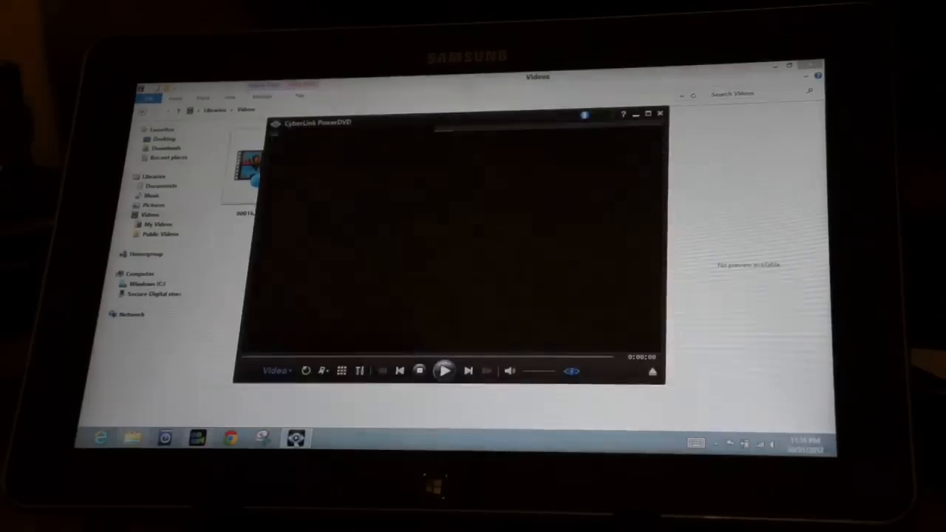
click(443, 370)
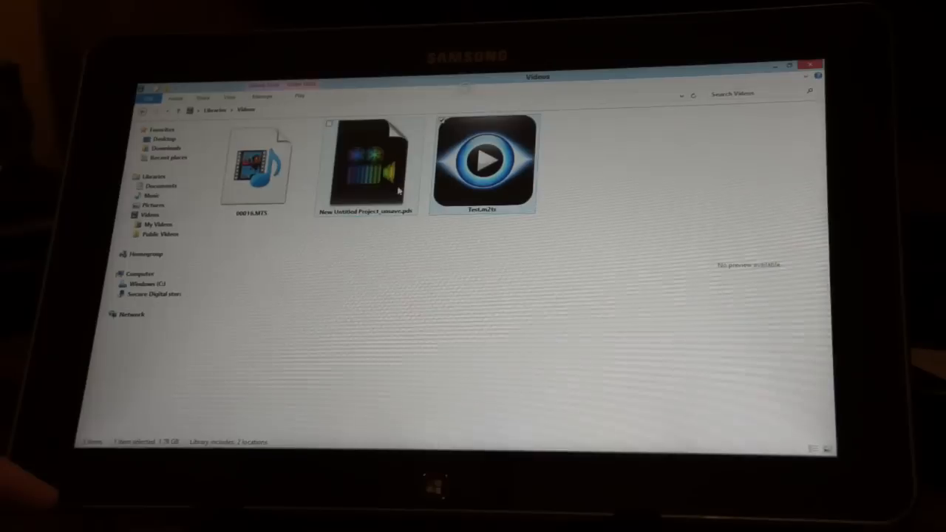
Open Test.m2ts with Windows Media Player instead and enlarge playback to full screen
right_click(482, 160)
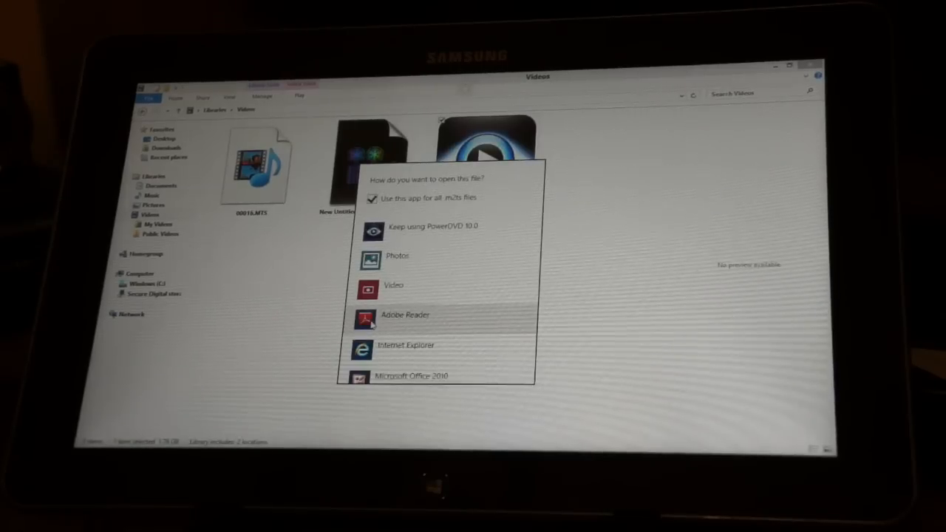
scroll(down, 3)
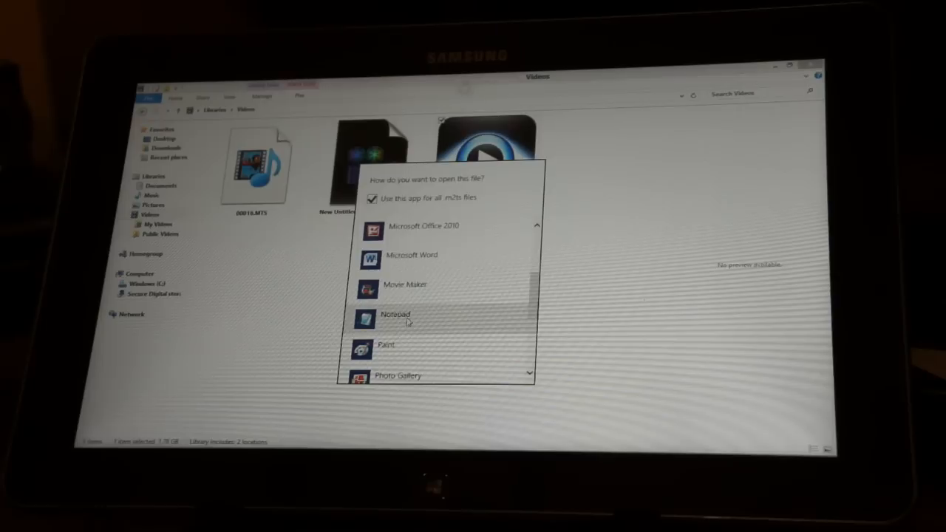
scroll(down, 3)
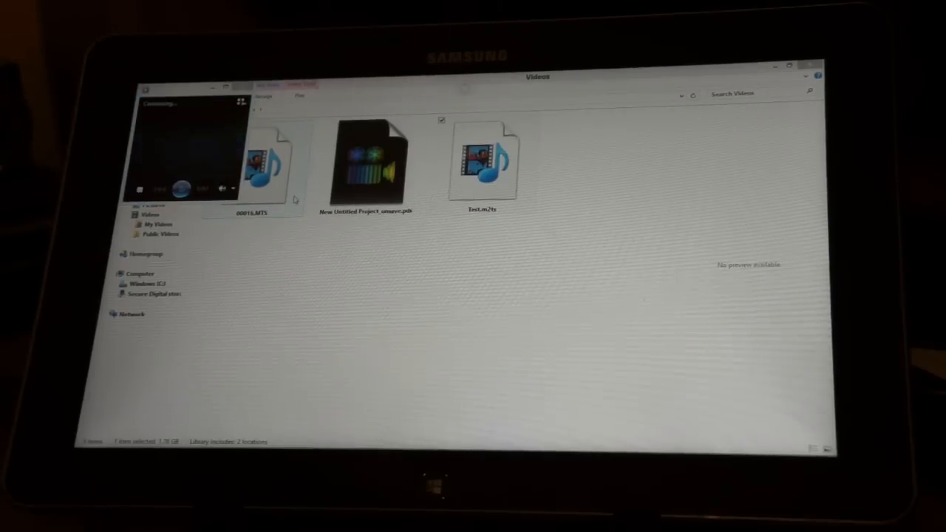
double_click(482, 160)
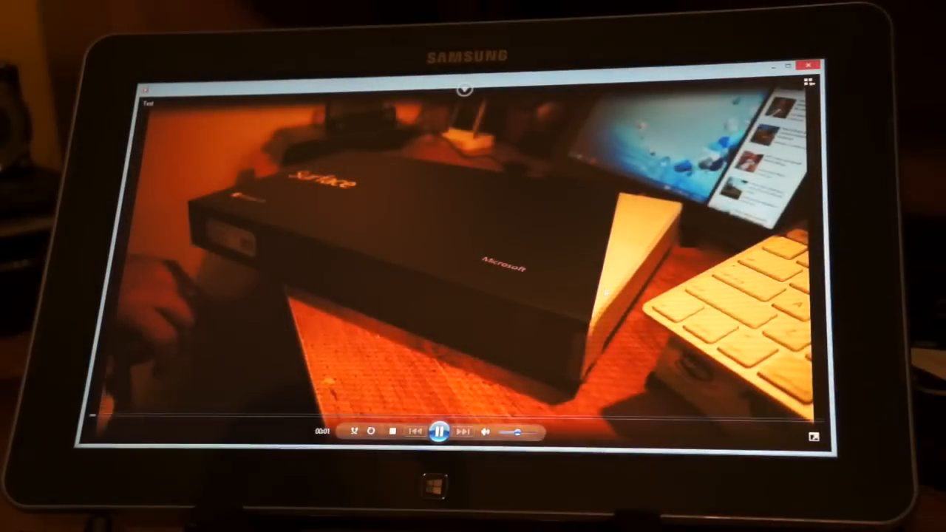